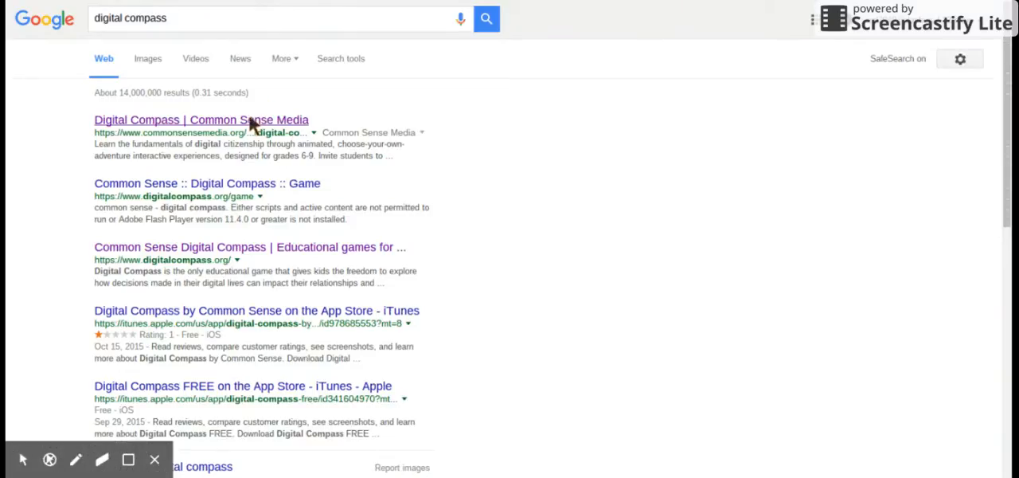
Step: Open the 'Digital Compass | Common Sense Media' result and skim its description
left_click(200, 119)
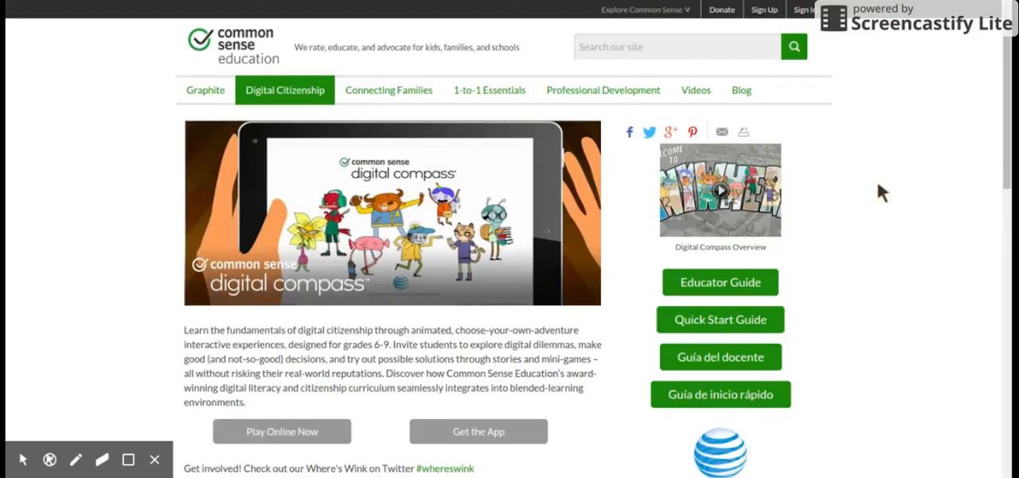
scroll("down", 3)
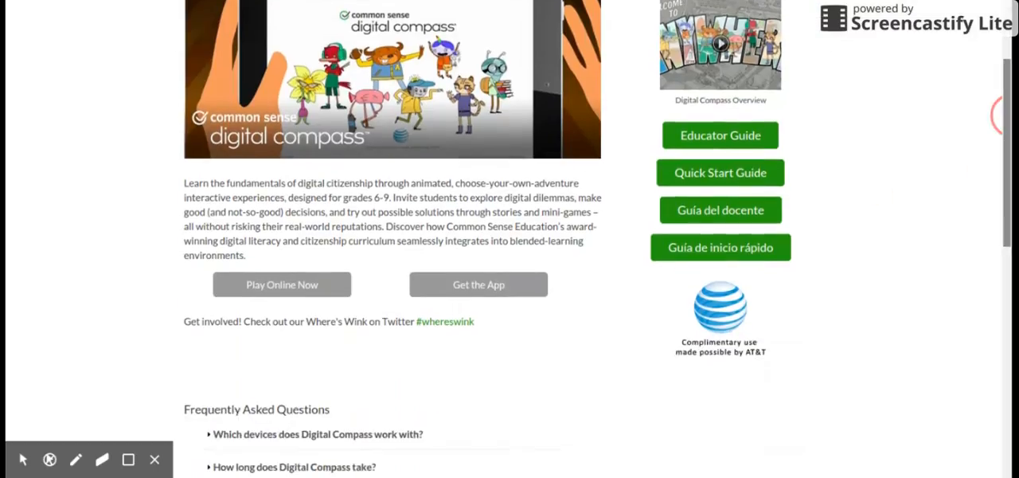
scroll("up", 3)
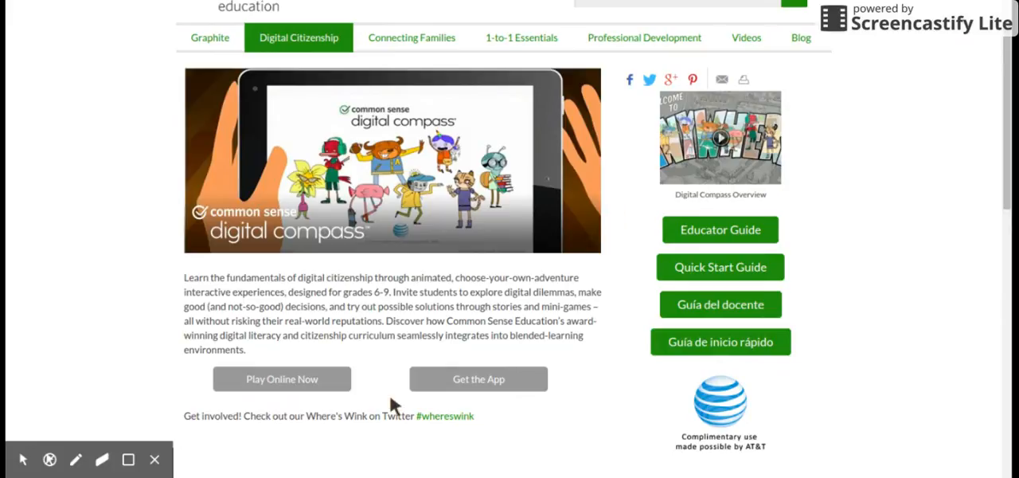
mouse_move(267, 380)
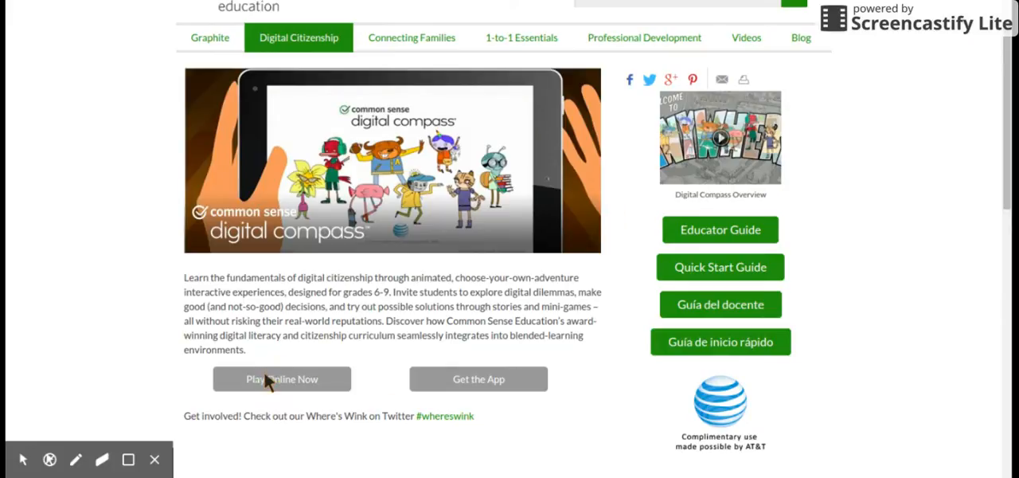
Step: Launch Digital Compass via Play Online Now and start from the title screen
left_click(281, 378)
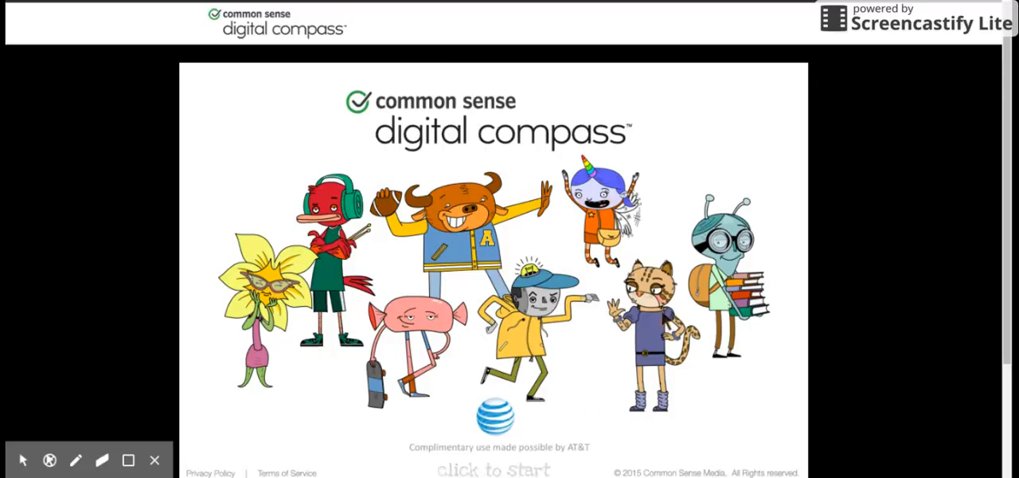
left_click(493, 469)
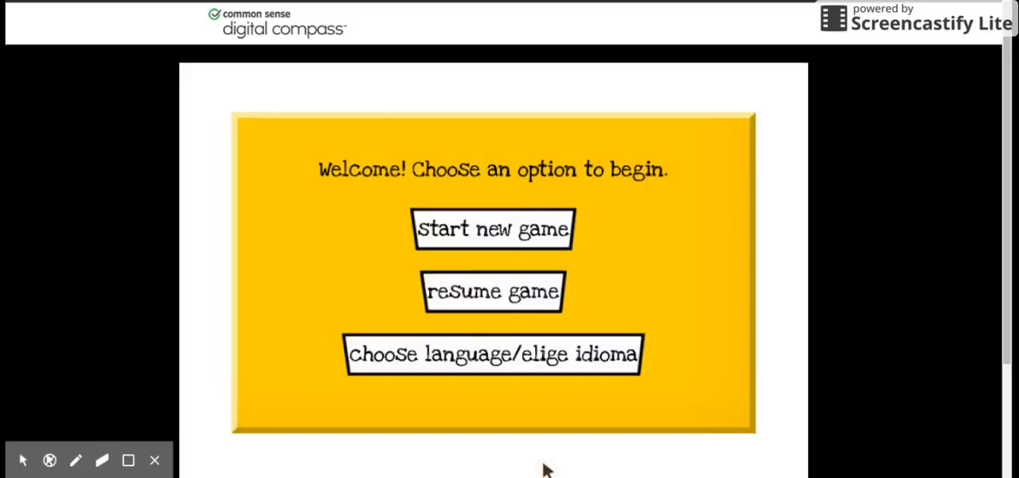
mouse_move(289, 446)
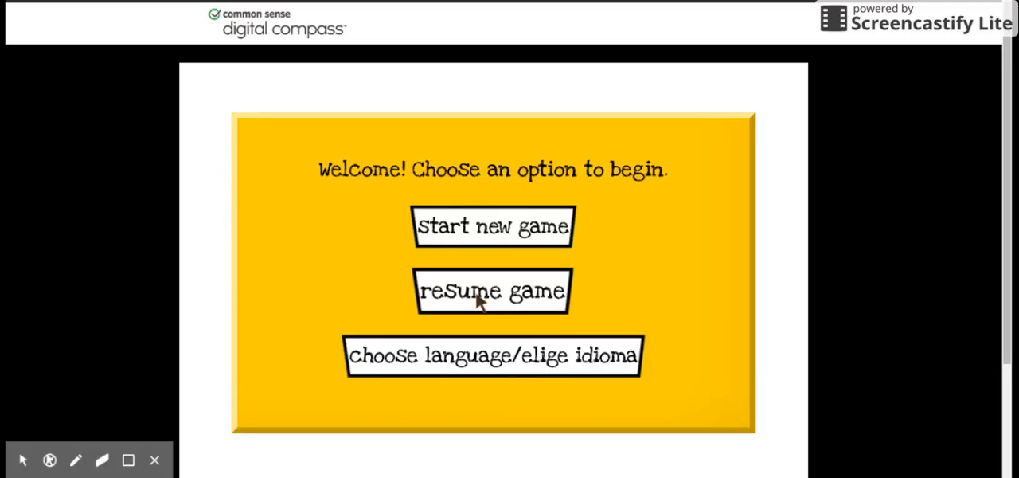
Step: Resume a saved game by logging in with username 'rv'
left_click(492, 290)
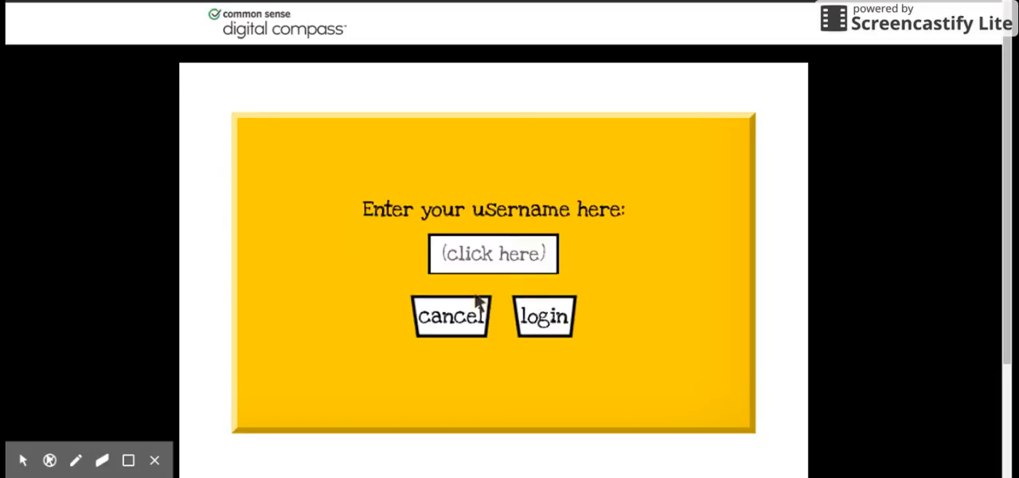
left_click(492, 253)
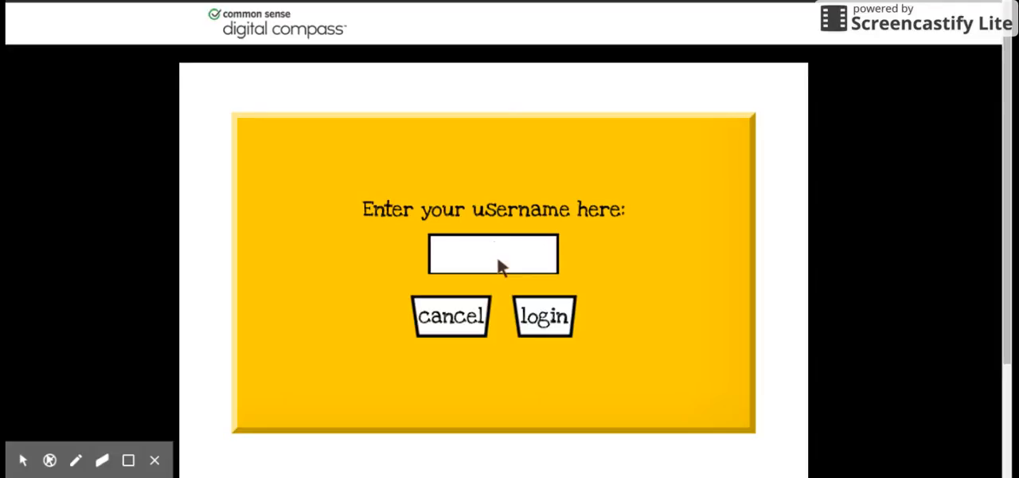
type("rvel")
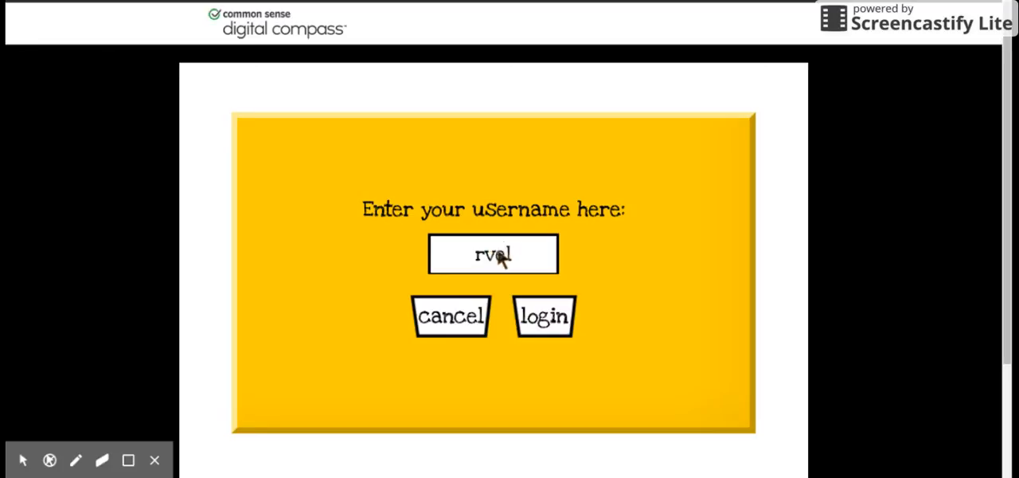
left_click(544, 315)
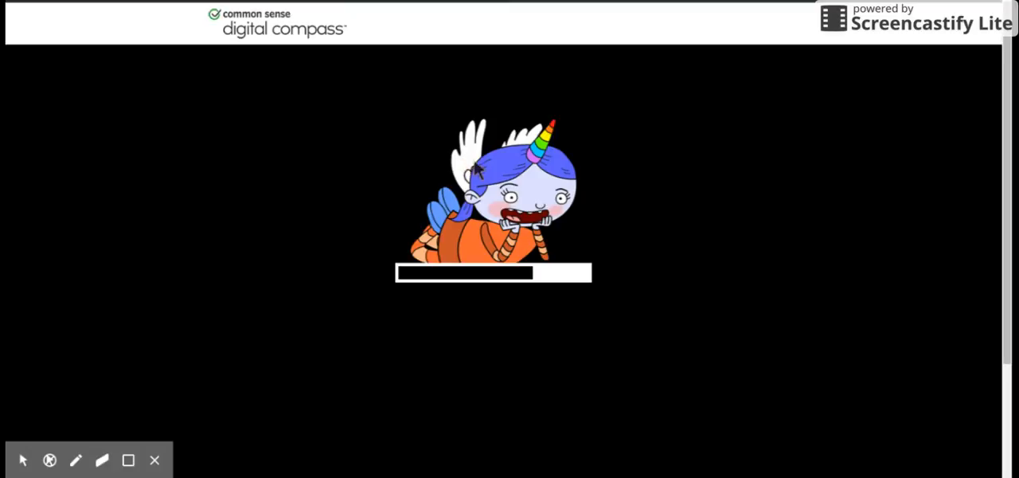
mouse_move(549, 319)
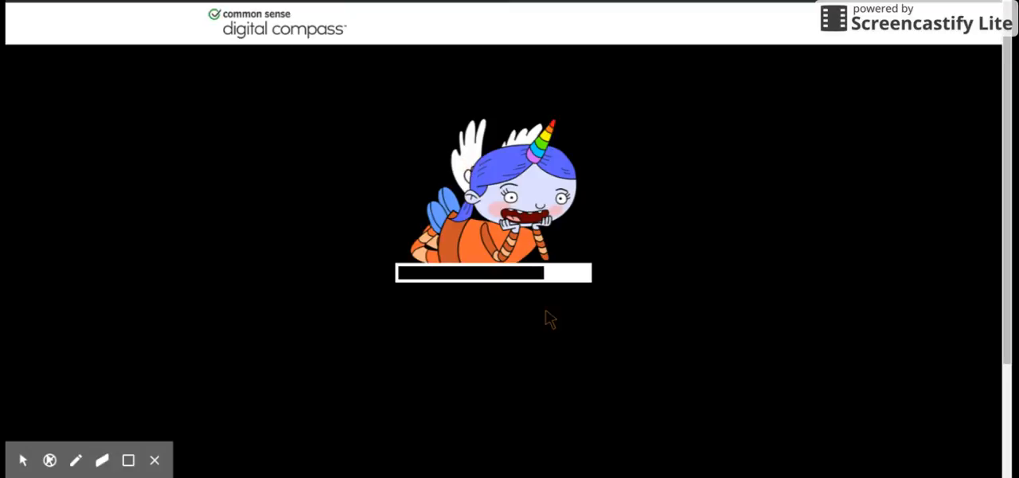
mouse_move(452, 322)
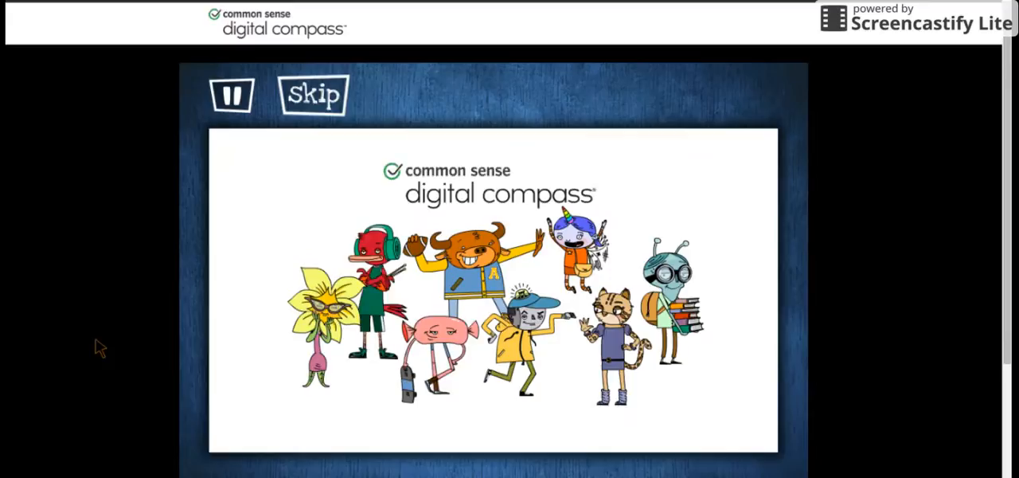
Step: Skip the intro animation to reach the Citation Infestation story
left_click(313, 95)
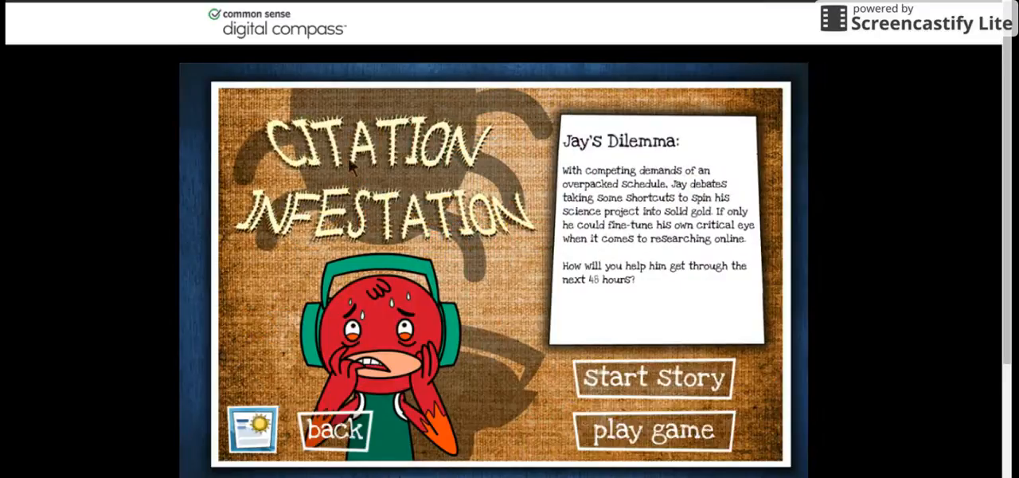
mouse_move(307, 211)
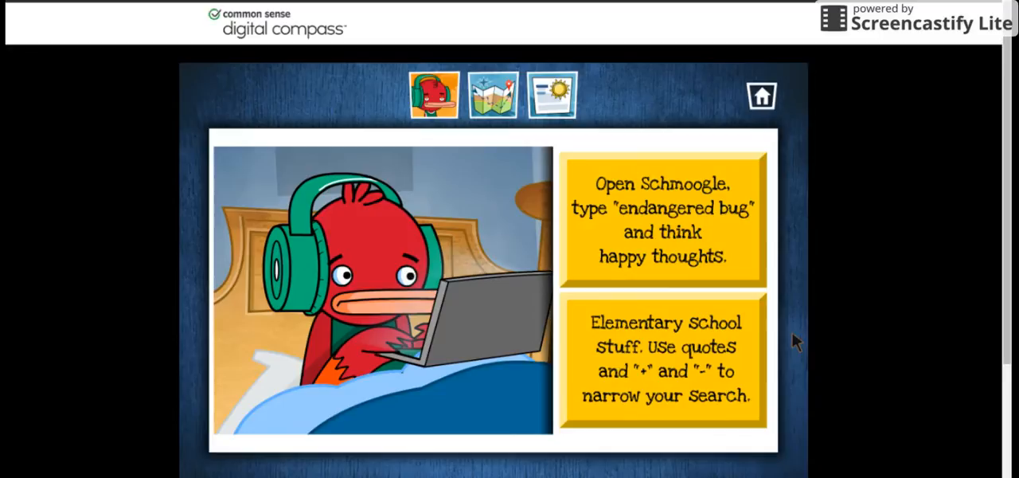
mouse_move(675, 325)
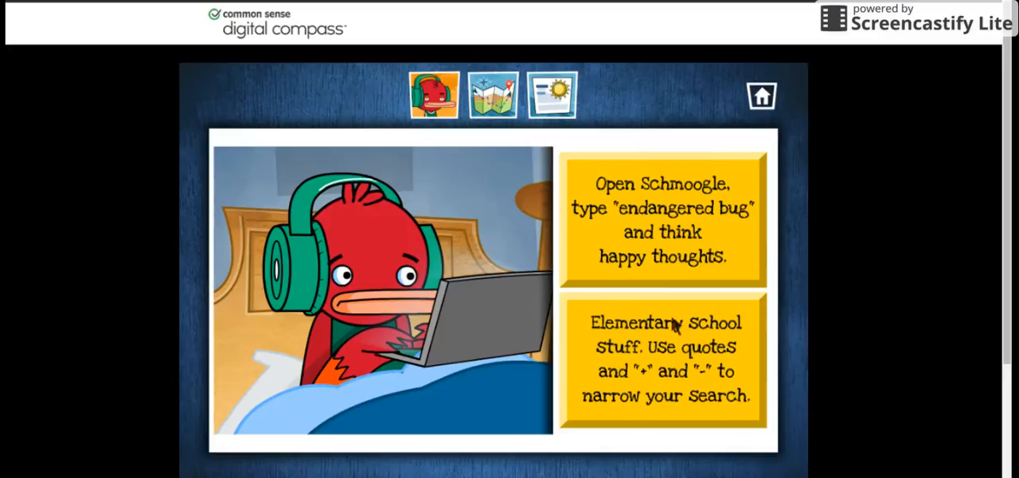
mouse_move(626, 379)
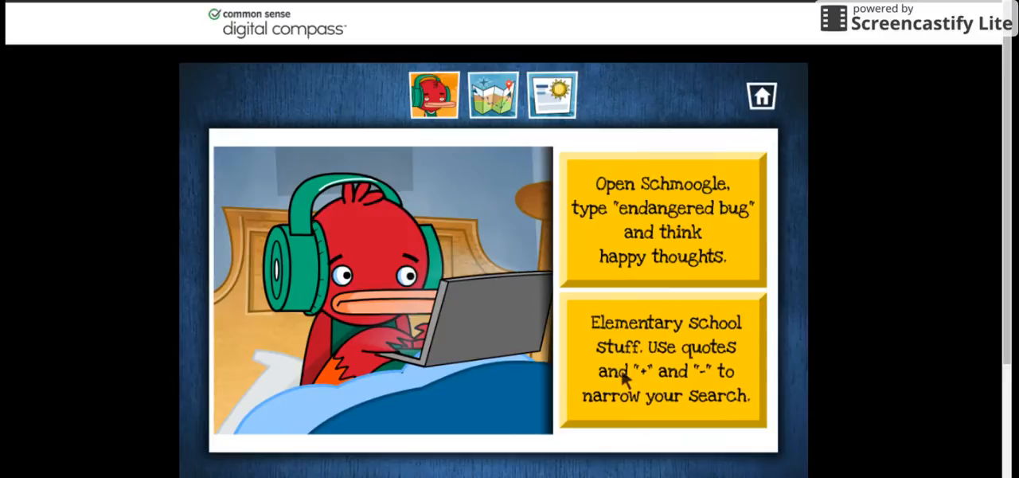
mouse_move(637, 174)
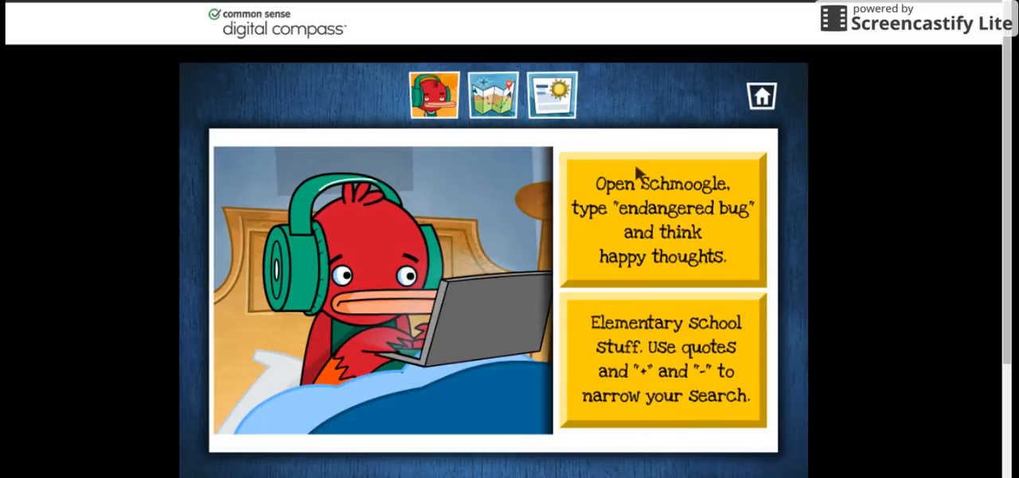
mouse_move(587, 234)
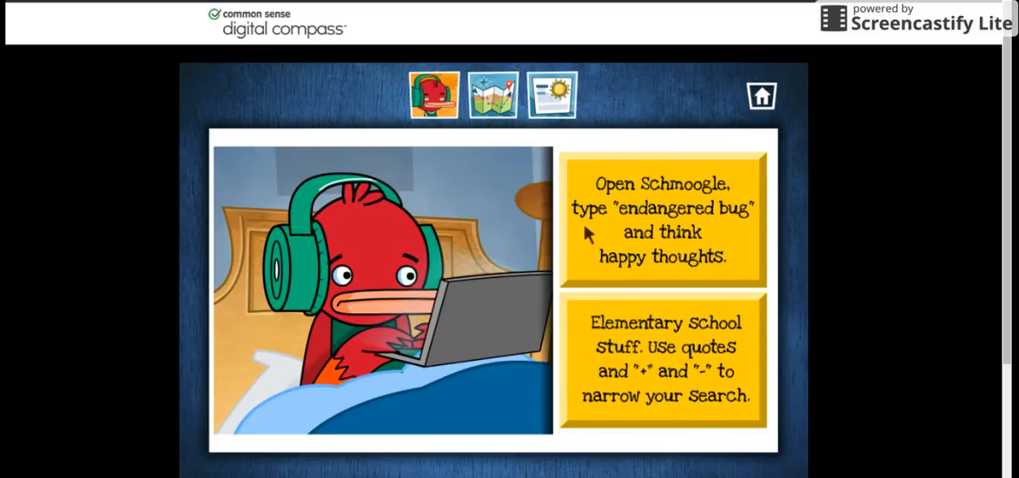
mouse_move(619, 264)
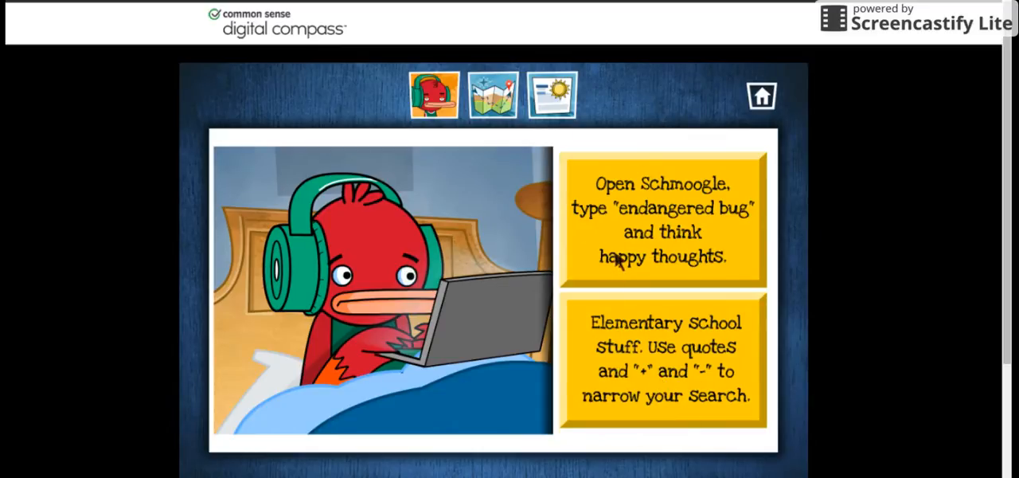
mouse_move(654, 259)
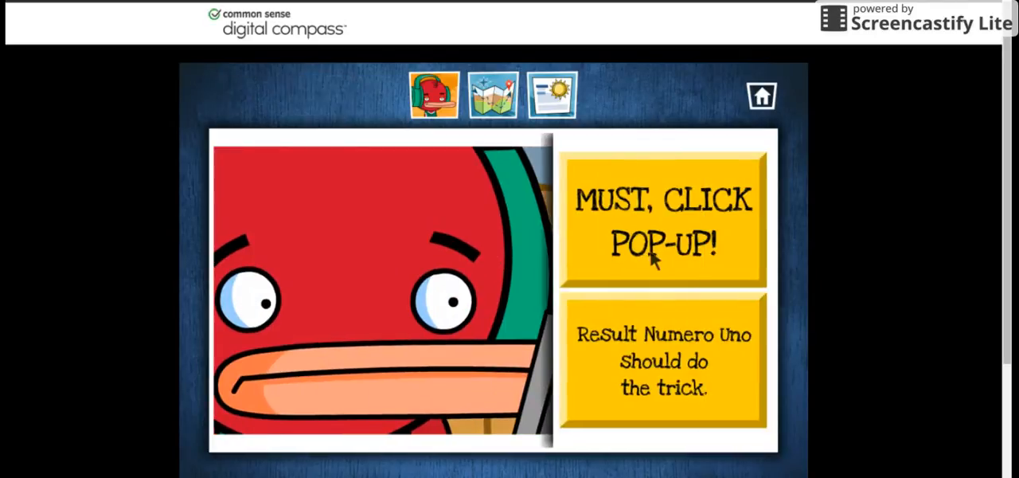
mouse_move(653, 386)
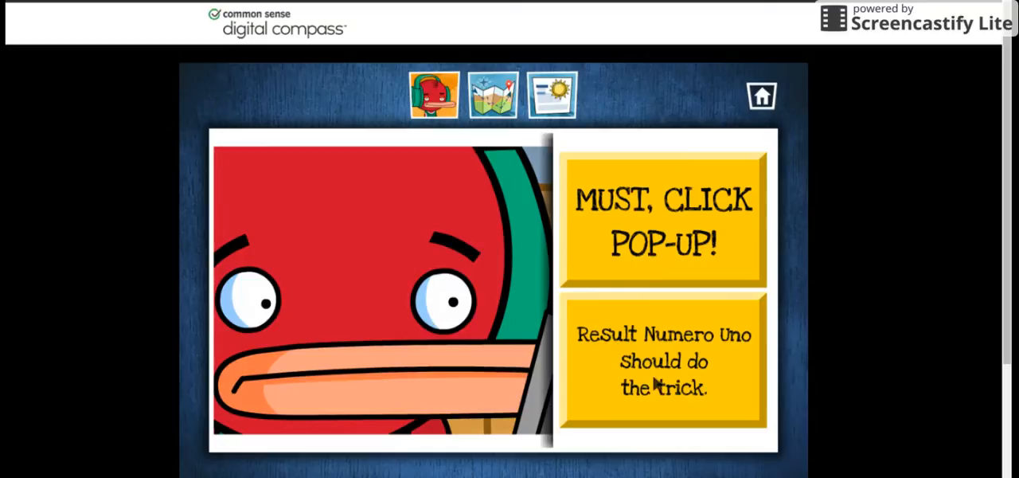
Step: Pick 'Result Numero Uno should do the trick' as Jay's search choice
left_click(663, 219)
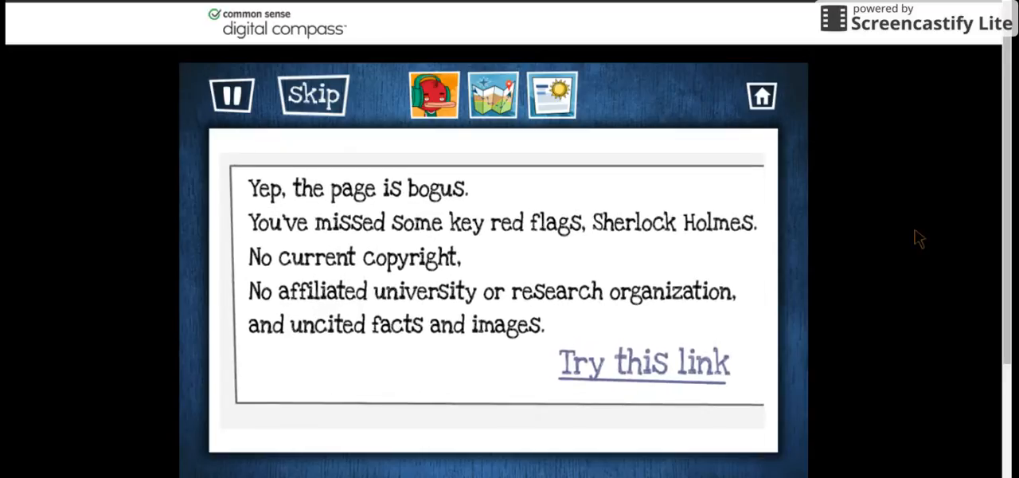
mouse_move(917, 264)
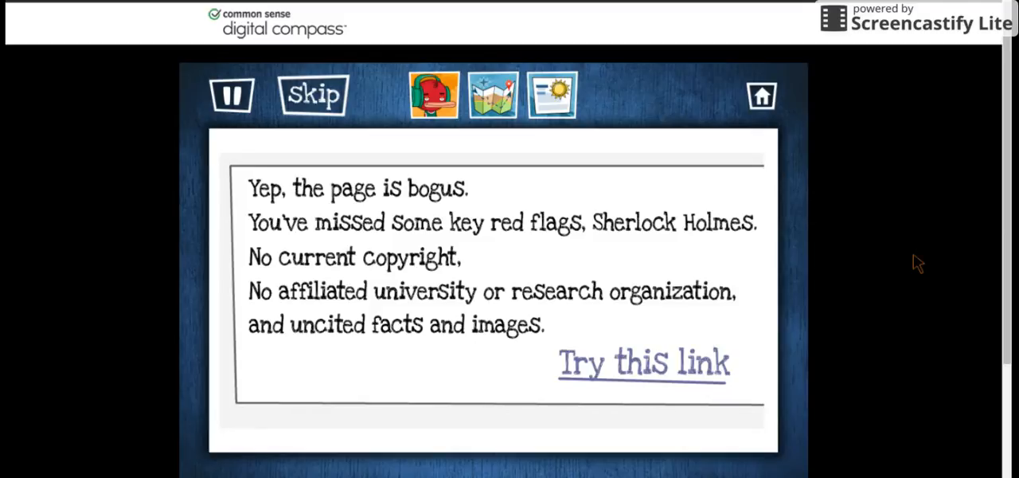
mouse_move(901, 285)
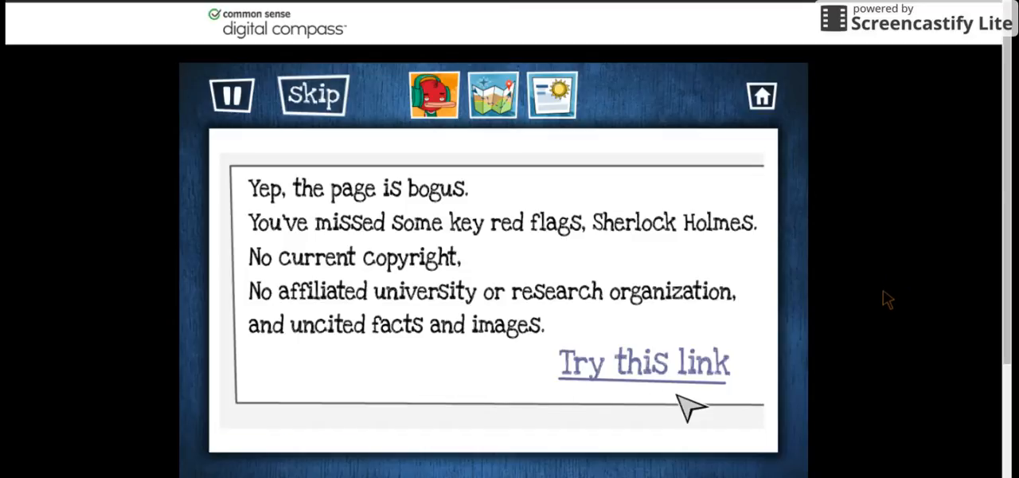
Step: Follow the 'Try this link' suggestion after the bogus-page feedback
left_click(643, 362)
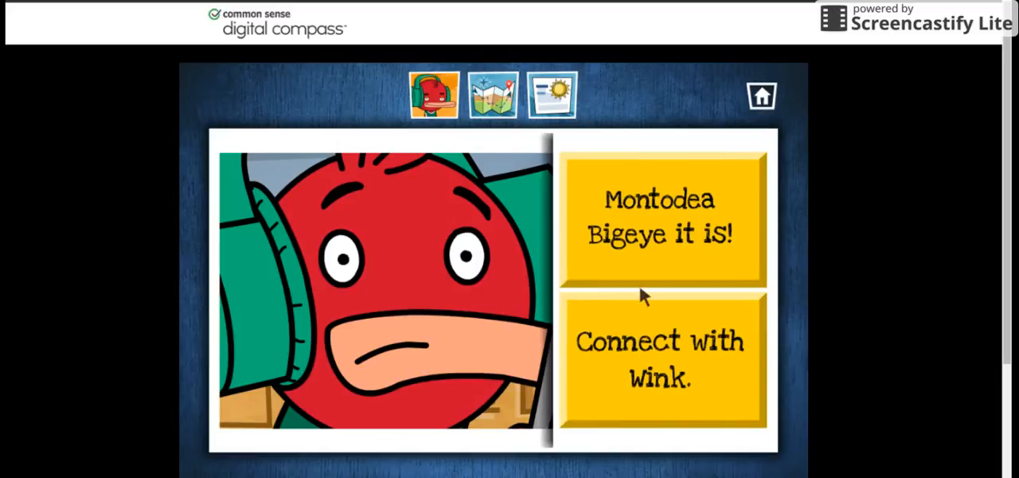
Step: Choose 'Connect with Wink.' over Montodea Bigeye
left_click(659, 328)
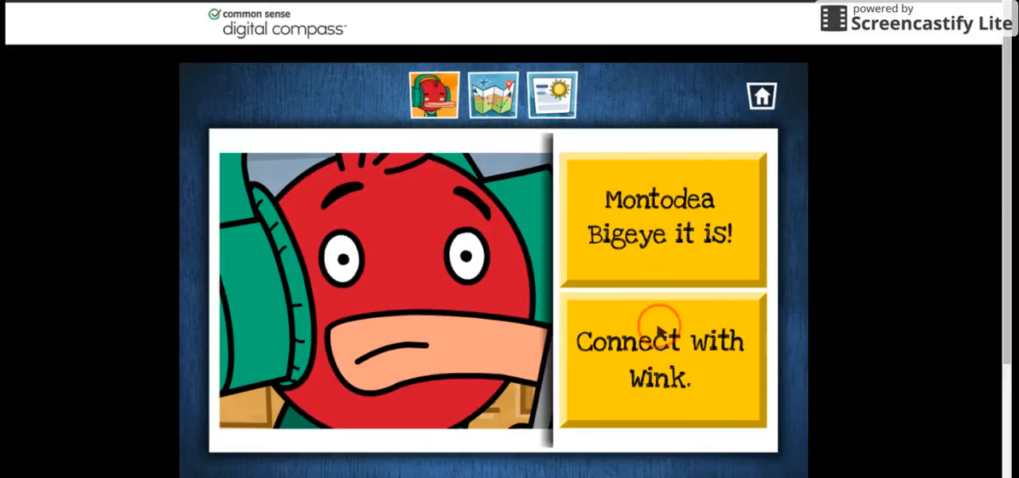
left_click(663, 360)
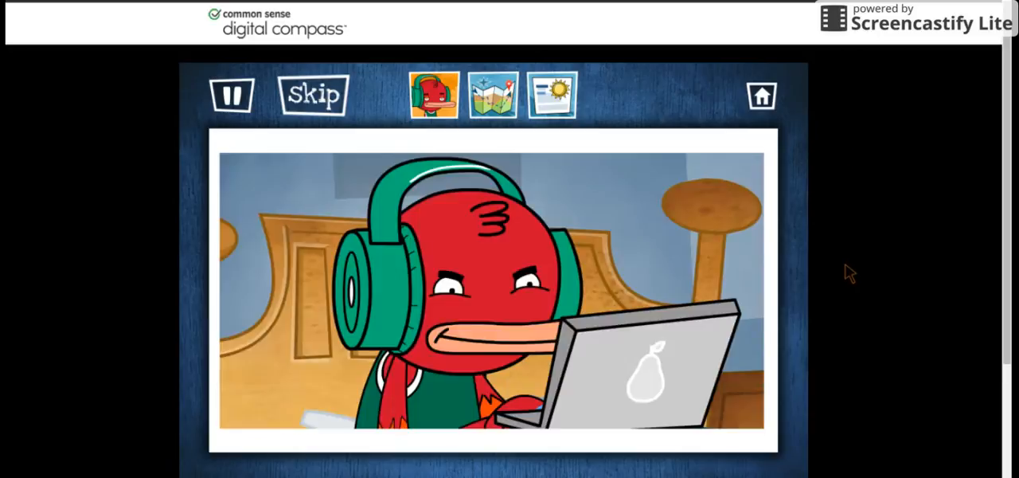
mouse_move(853, 159)
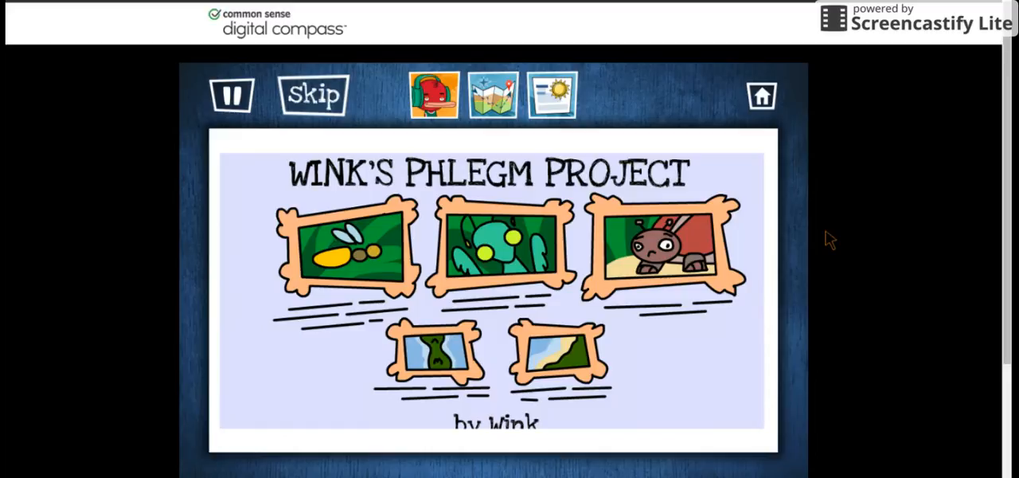
mouse_move(830, 231)
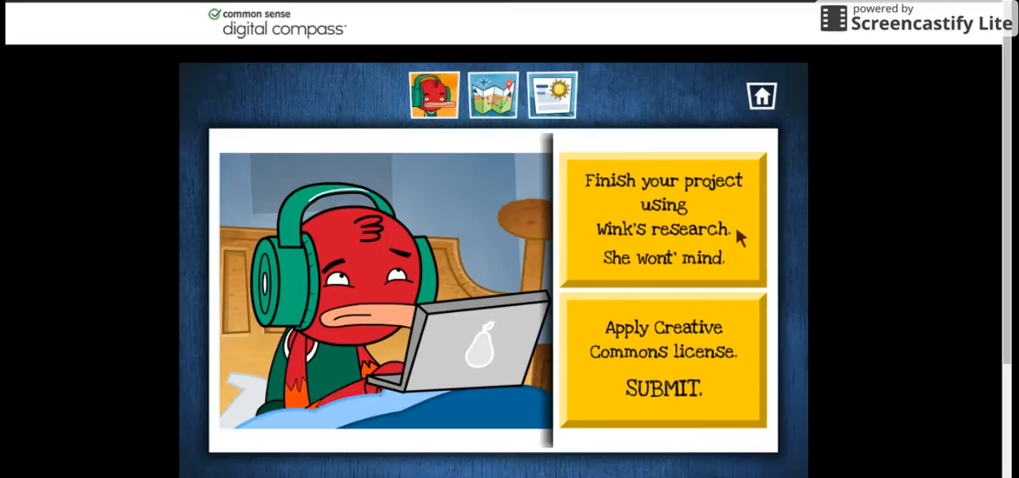
mouse_move(712, 203)
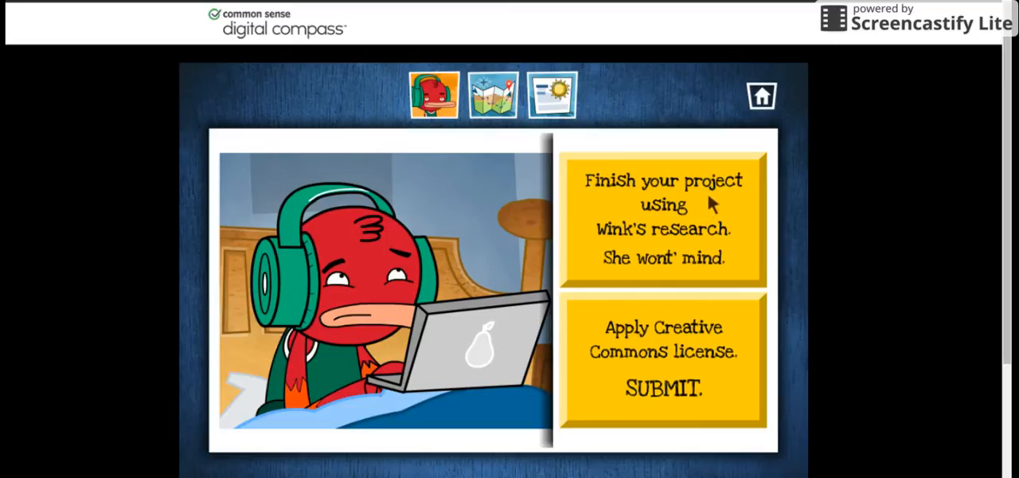
mouse_move(715, 208)
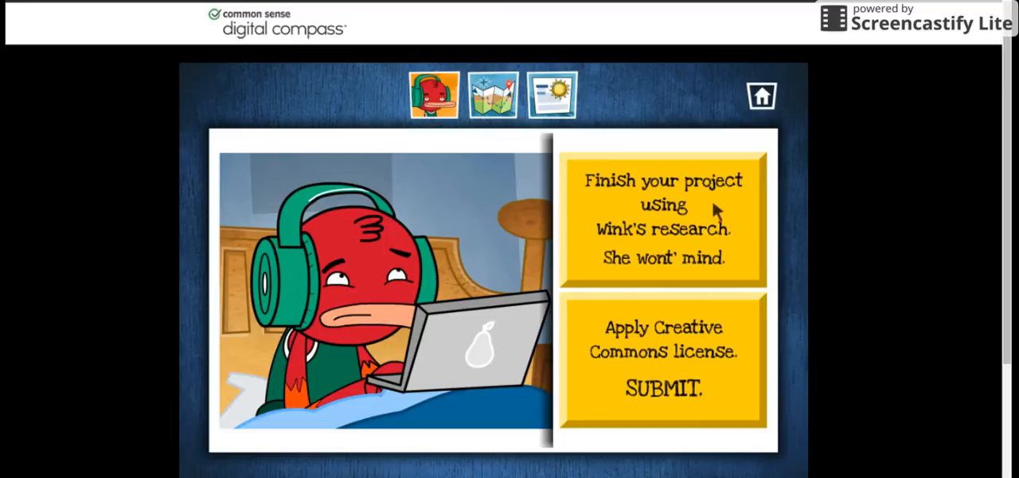
mouse_move(623, 183)
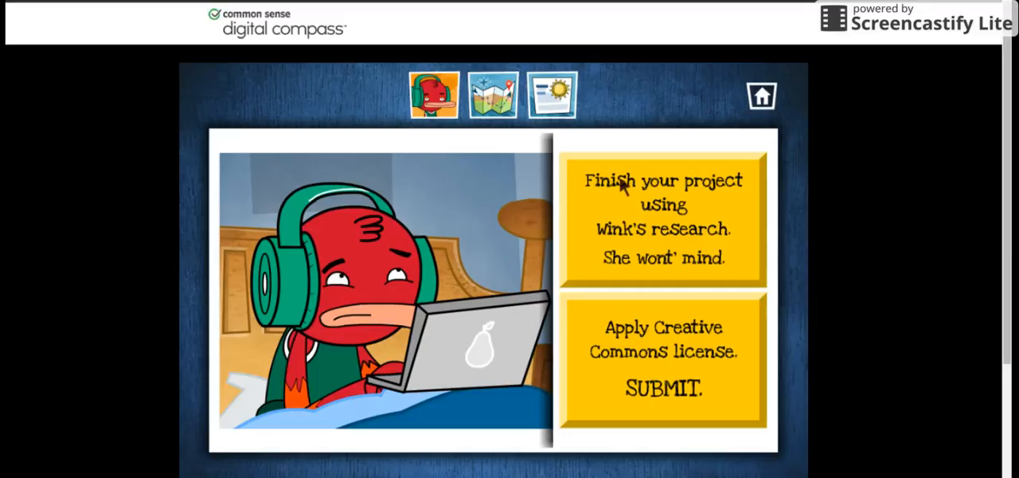
mouse_move(627, 296)
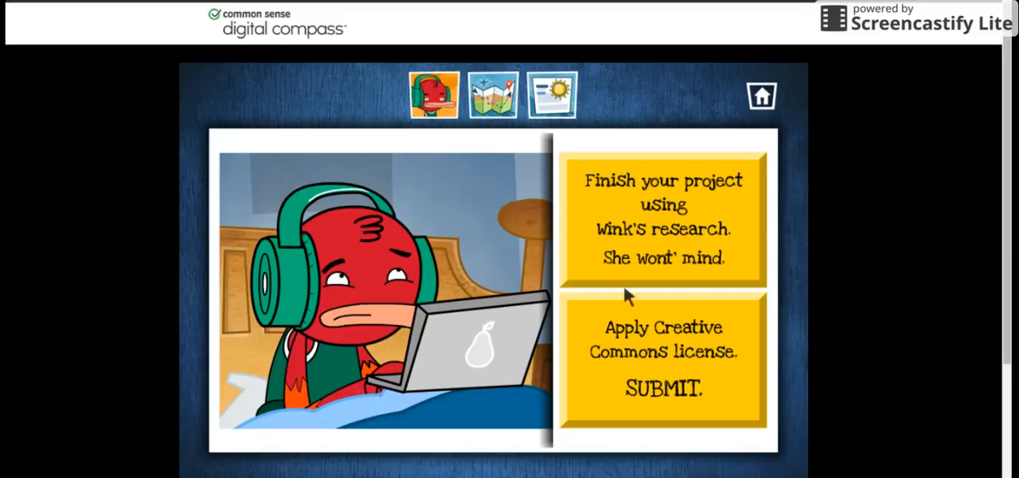
mouse_move(609, 385)
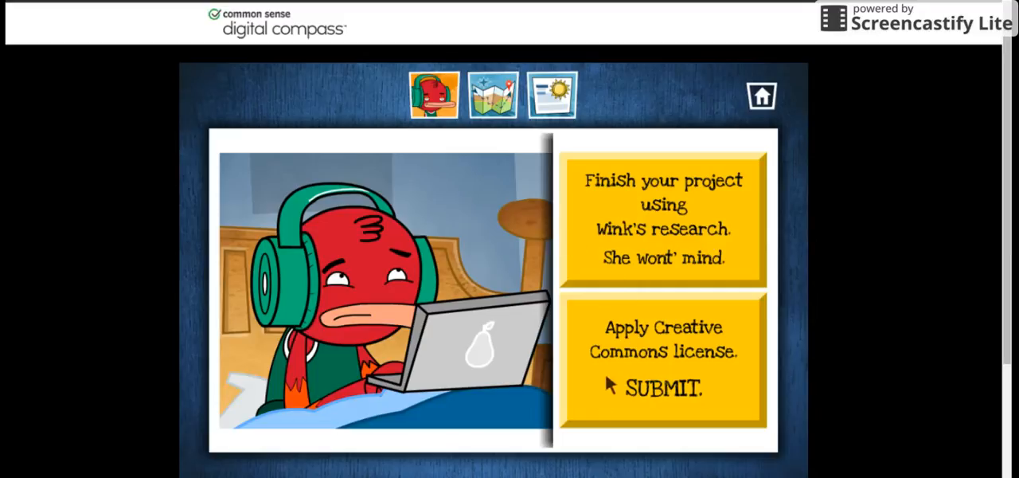
Step: Choose 'Apply Creative Commons license. SUBMIT.' after the Phlegm Project scene
left_click(662, 388)
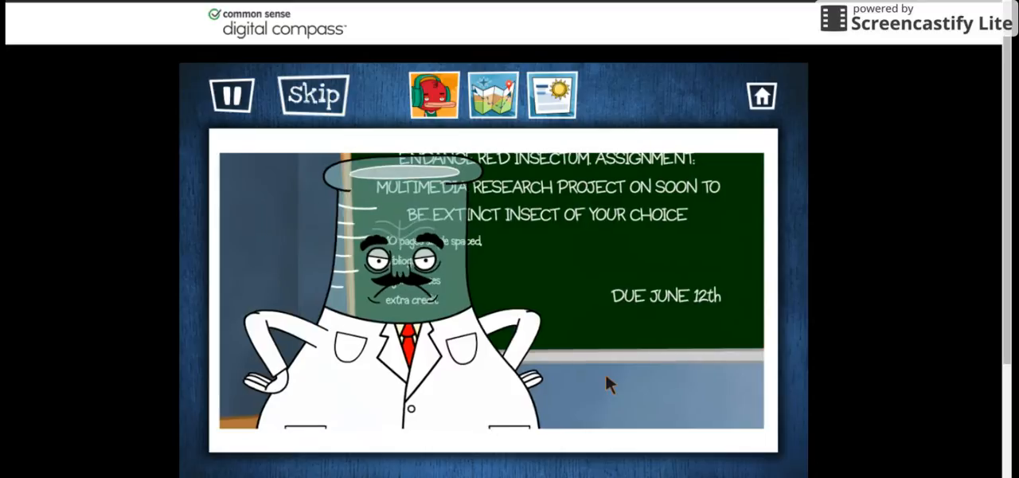